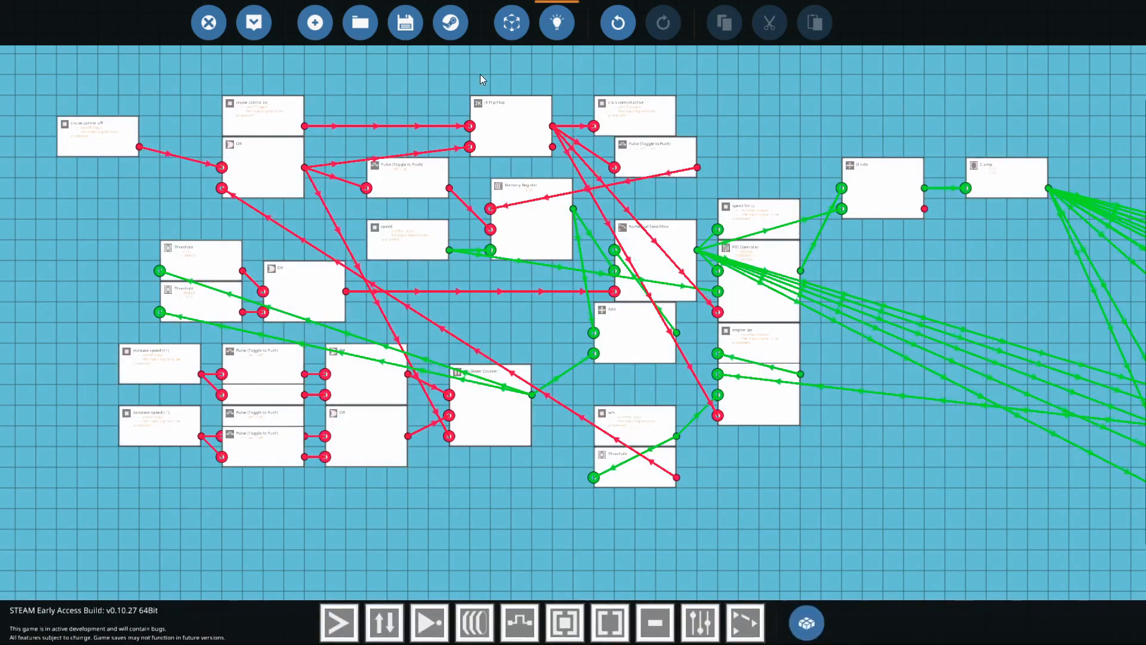
Inspect the first logic nodes of the cruise-control microcontroller one by one
{"action": "left_click", "coordinate": [263, 114]}
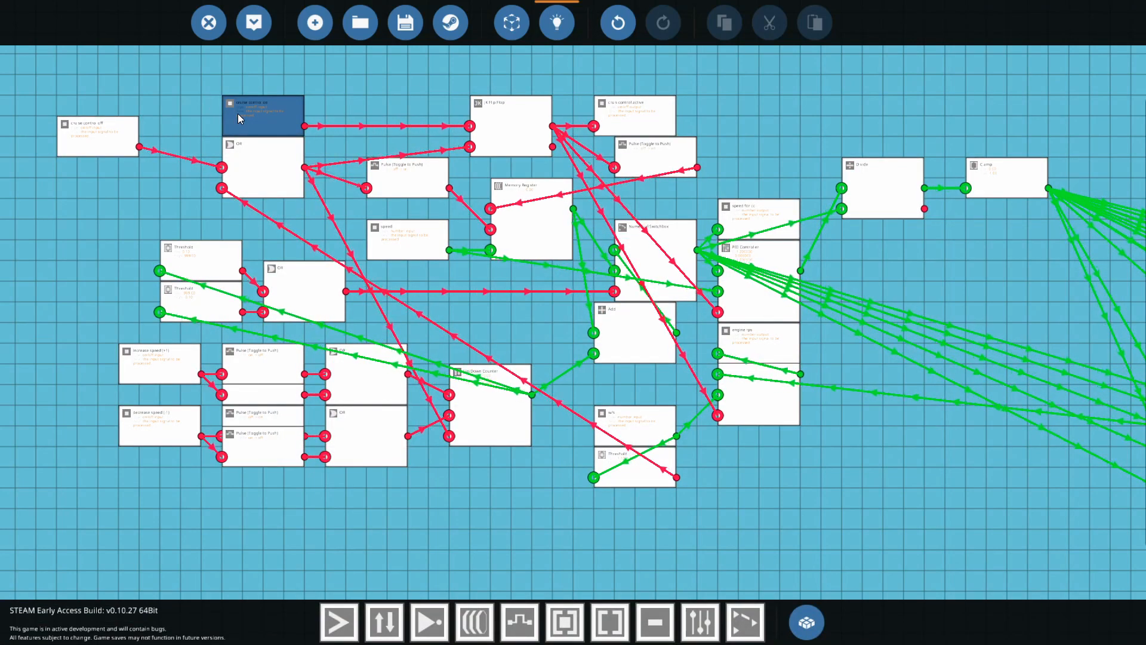
{"action": "left_click", "coordinate": [11, 133]}
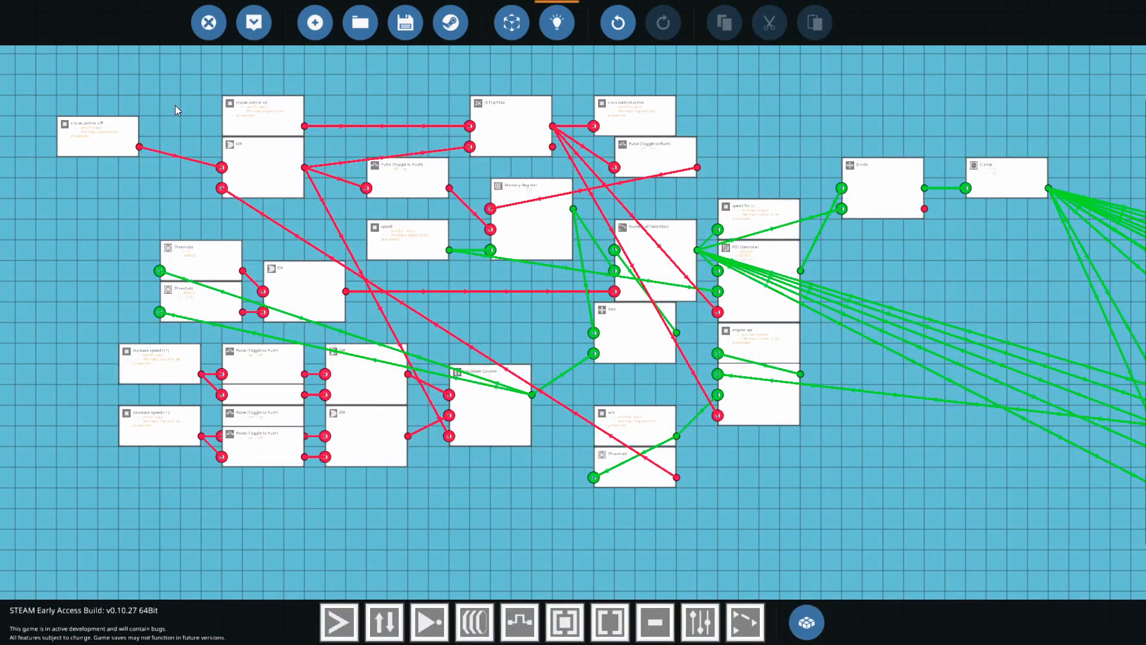
{"action": "left_click", "coordinate": [265, 167]}
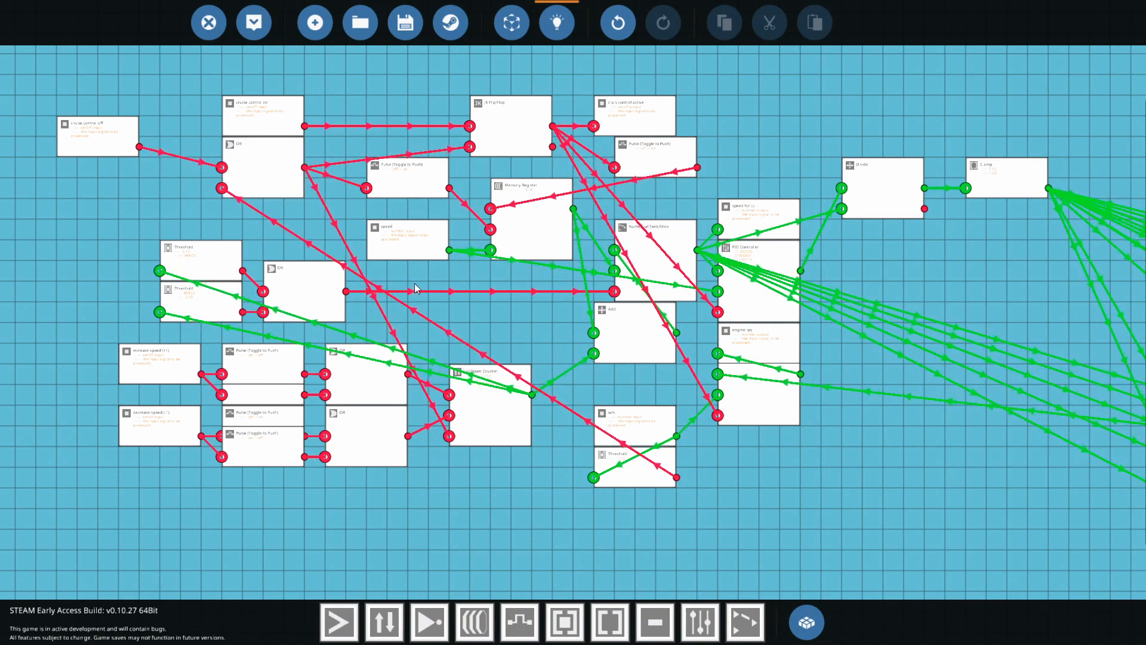
{"action": "left_click", "coordinate": [635, 468]}
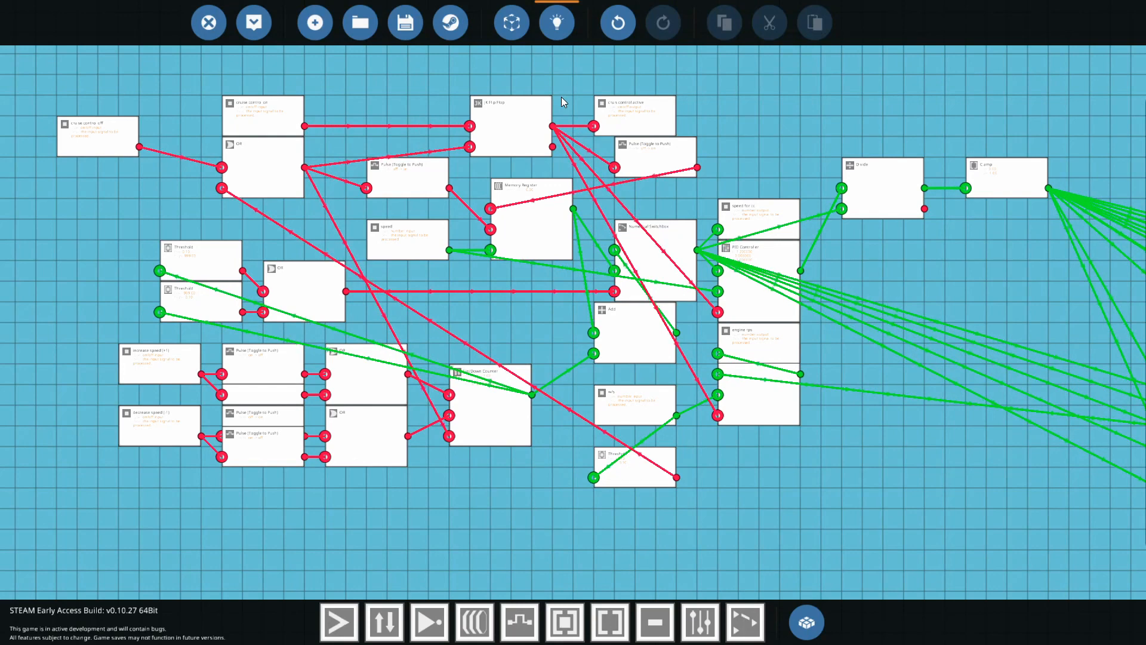
{"action": "left_click", "coordinate": [655, 155]}
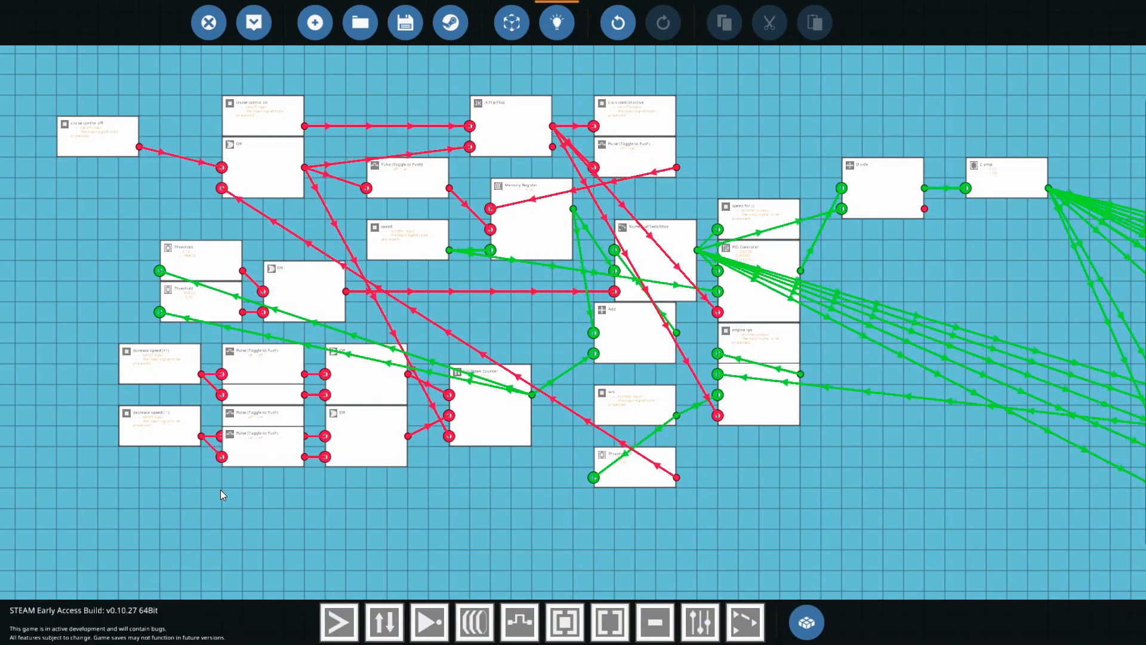
Review the pulse node's settings and the neighbouring nodes without changing anything
{"action": "left_click", "coordinate": [256, 336]}
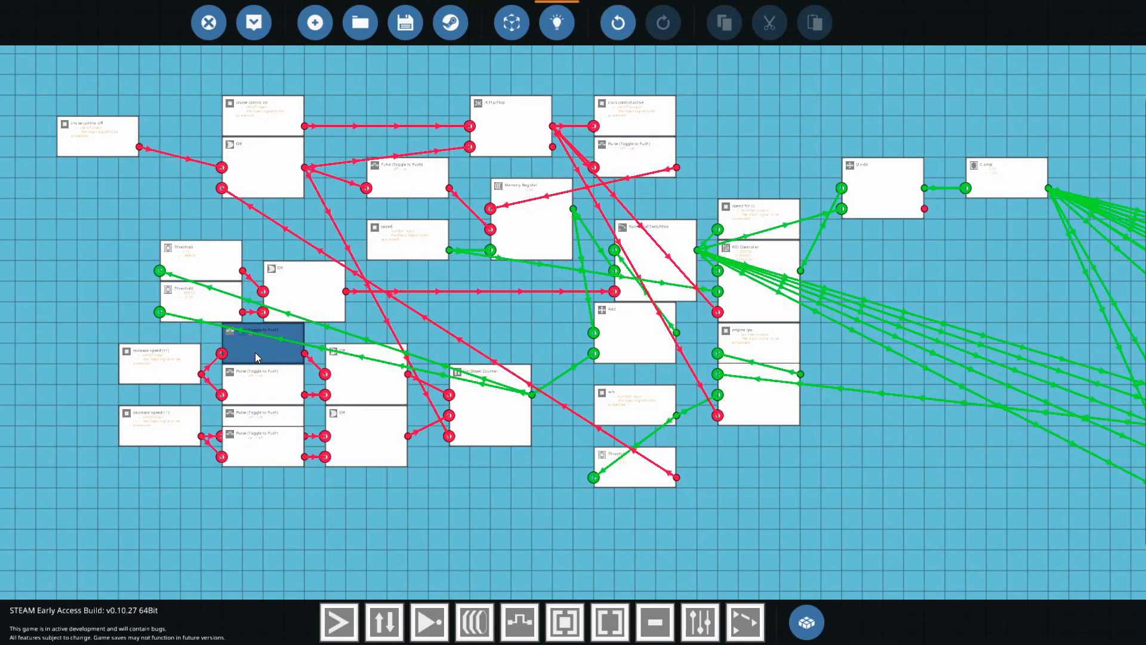
{"action": "left_click", "coordinate": [255, 344]}
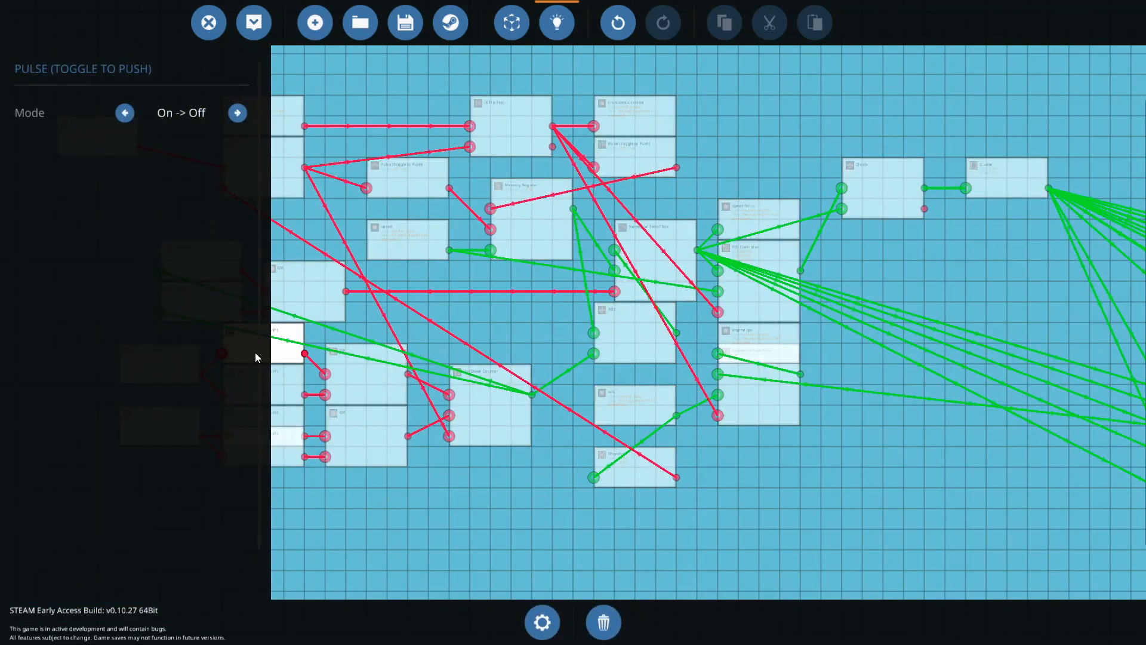
{"action": "left_click", "coordinate": [124, 112]}
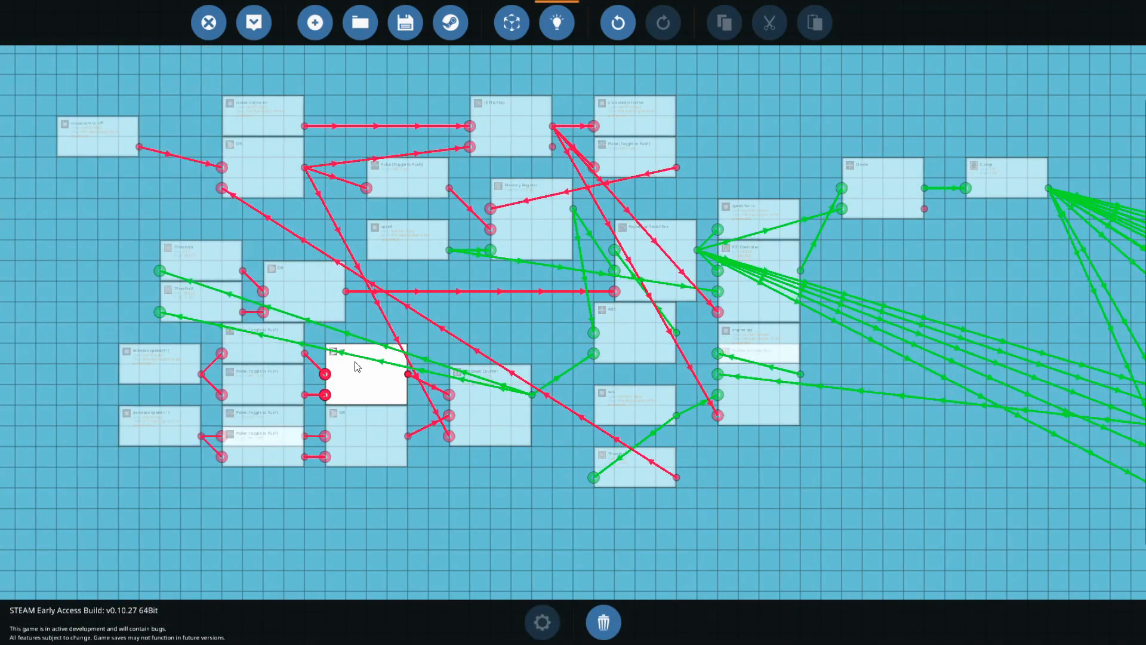
{"action": "left_click", "coordinate": [478, 373]}
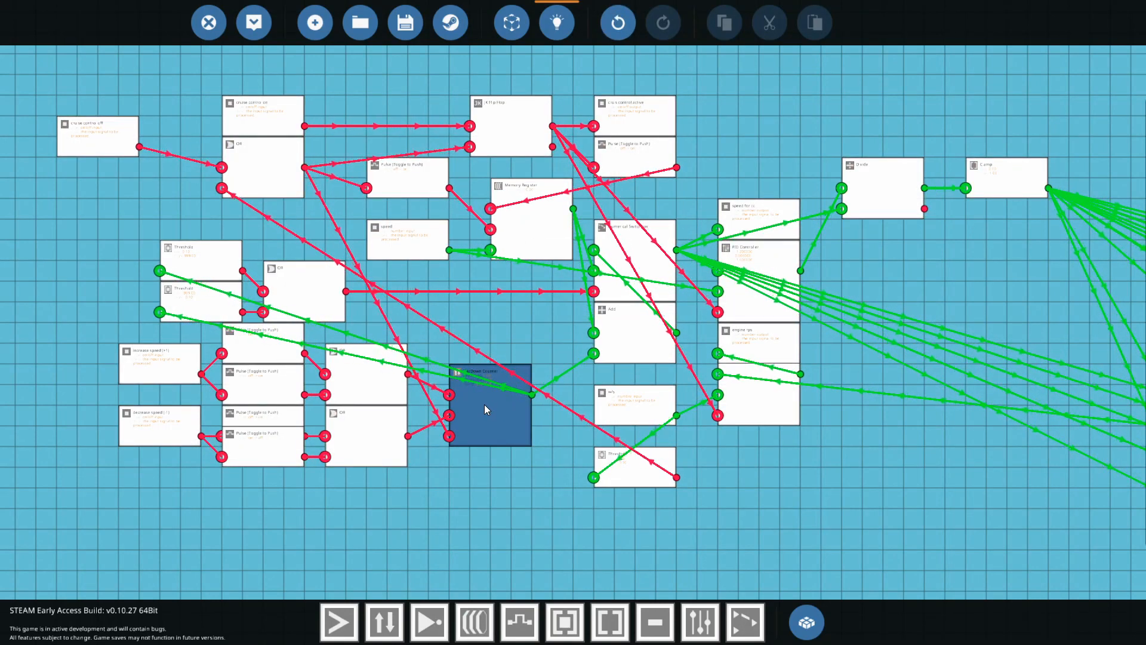
{"action": "left_click", "coordinate": [756, 337]}
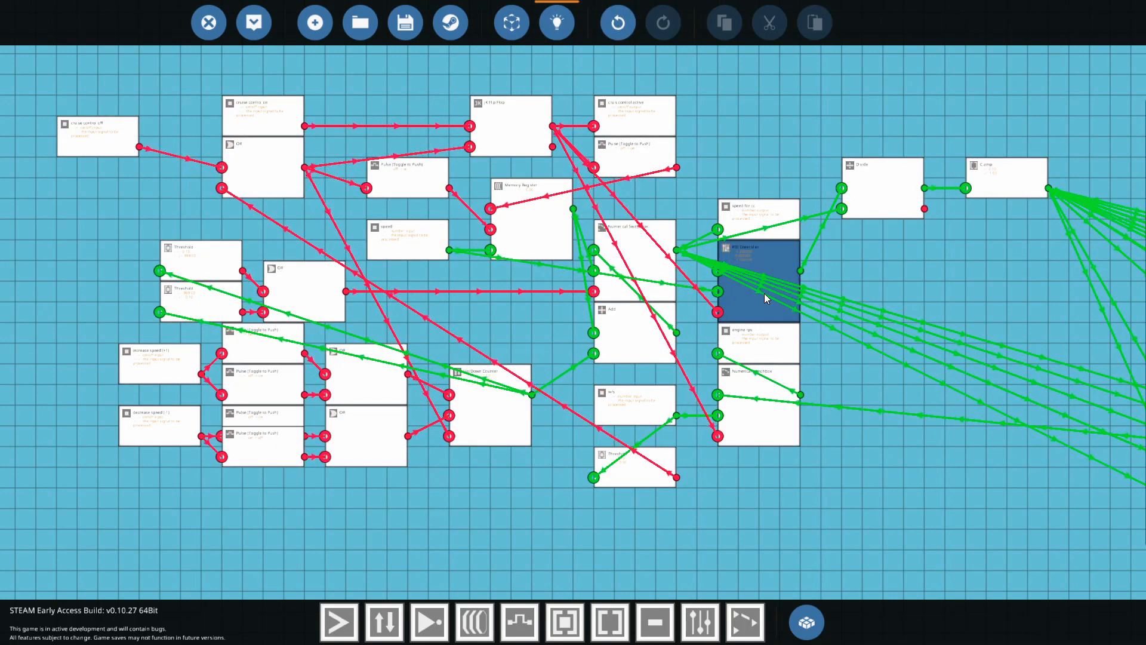
{"action": "left_click", "coordinate": [757, 265]}
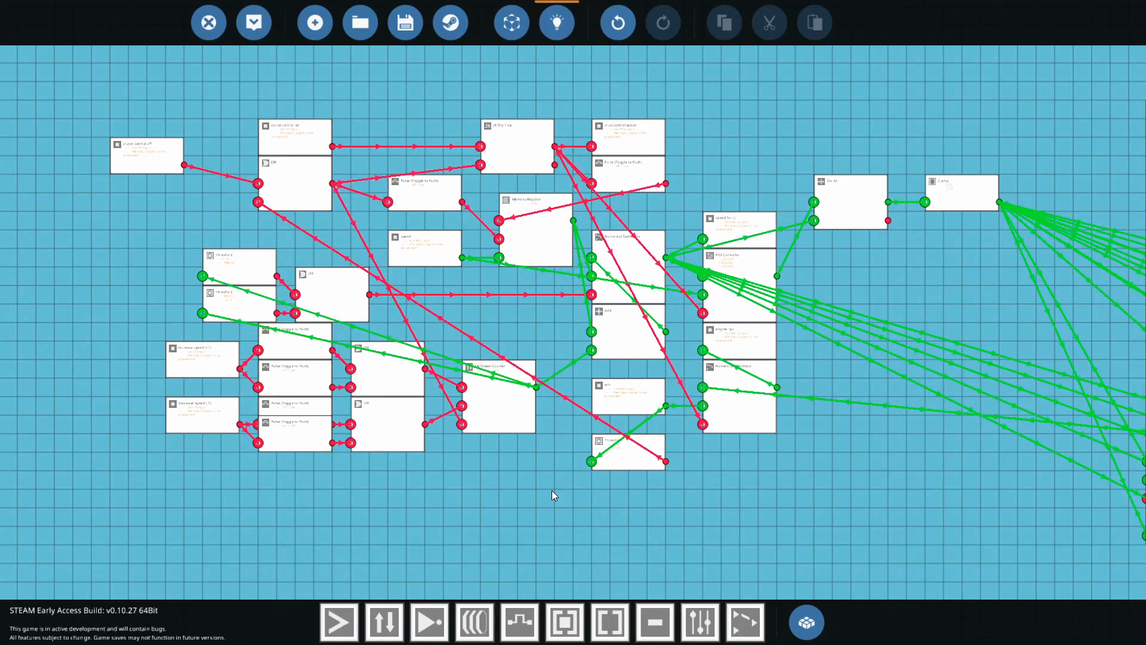
{"action": "mouse_move", "coordinate": [836, 288]}
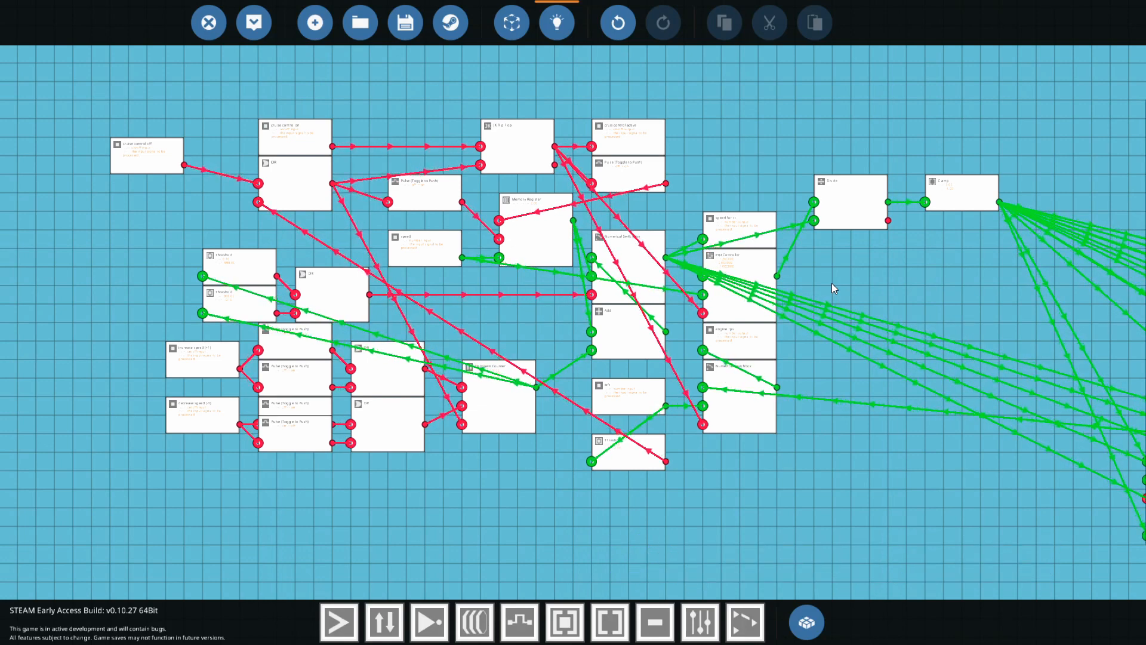
Check the remaining output nodes, then leave the microcontroller logic back to the car in the editor
{"action": "left_click", "coordinate": [969, 190]}
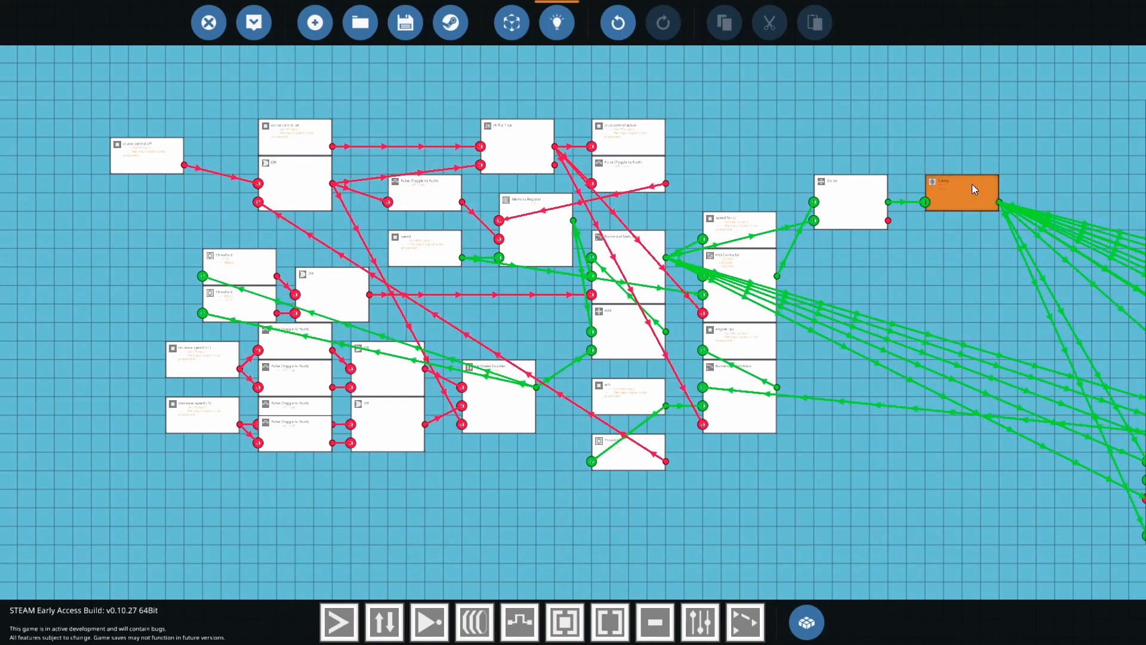
{"action": "left_click", "coordinate": [962, 192]}
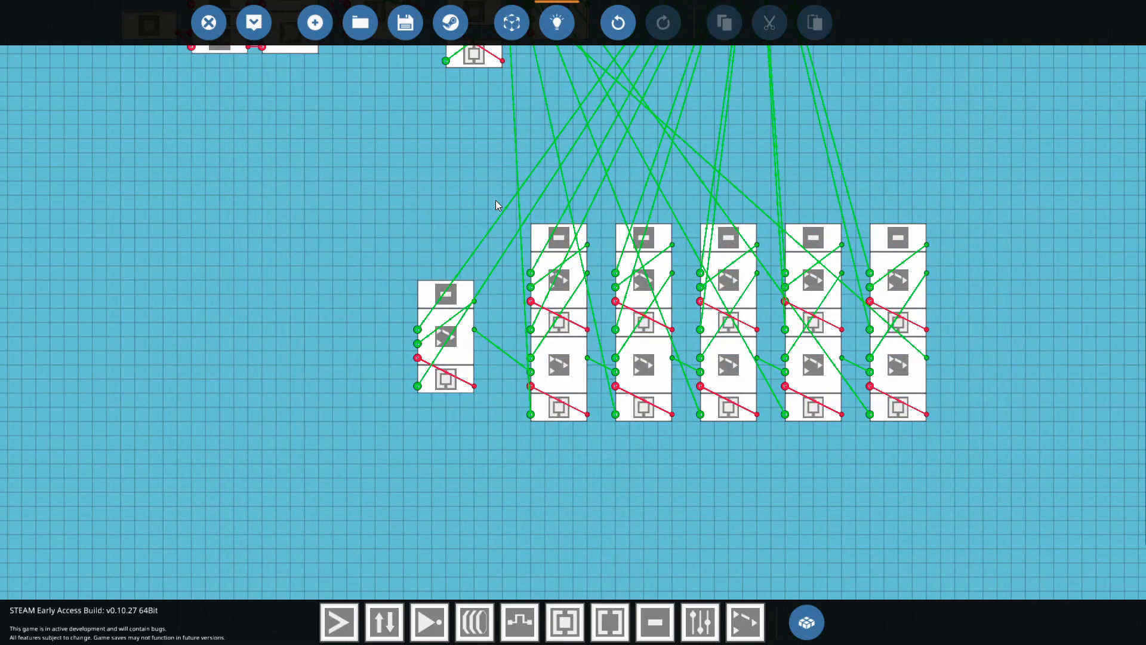
{"action": "mouse_move", "coordinate": [502, 208]}
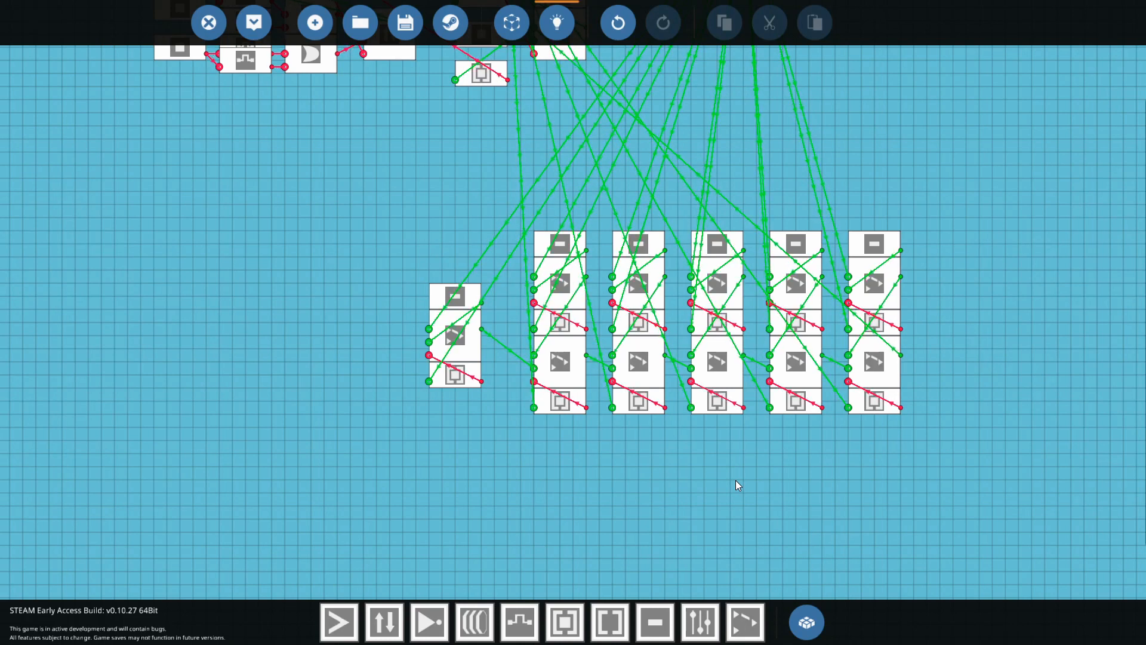
{"action": "mouse_move", "coordinate": [586, 460]}
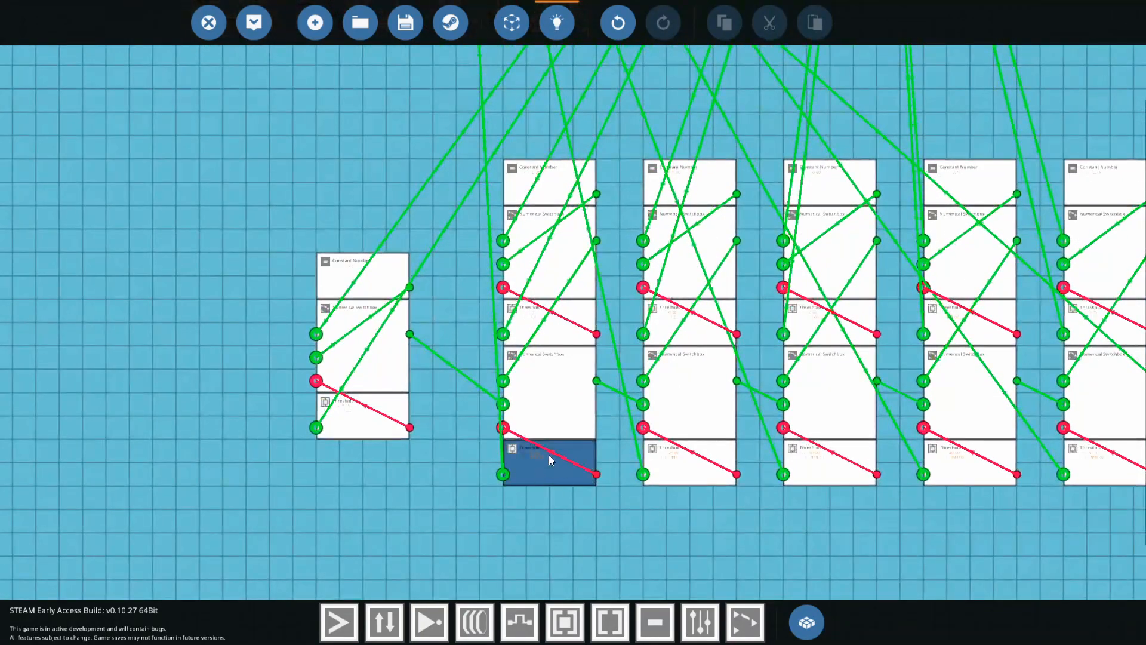
{"action": "left_click", "coordinate": [549, 461]}
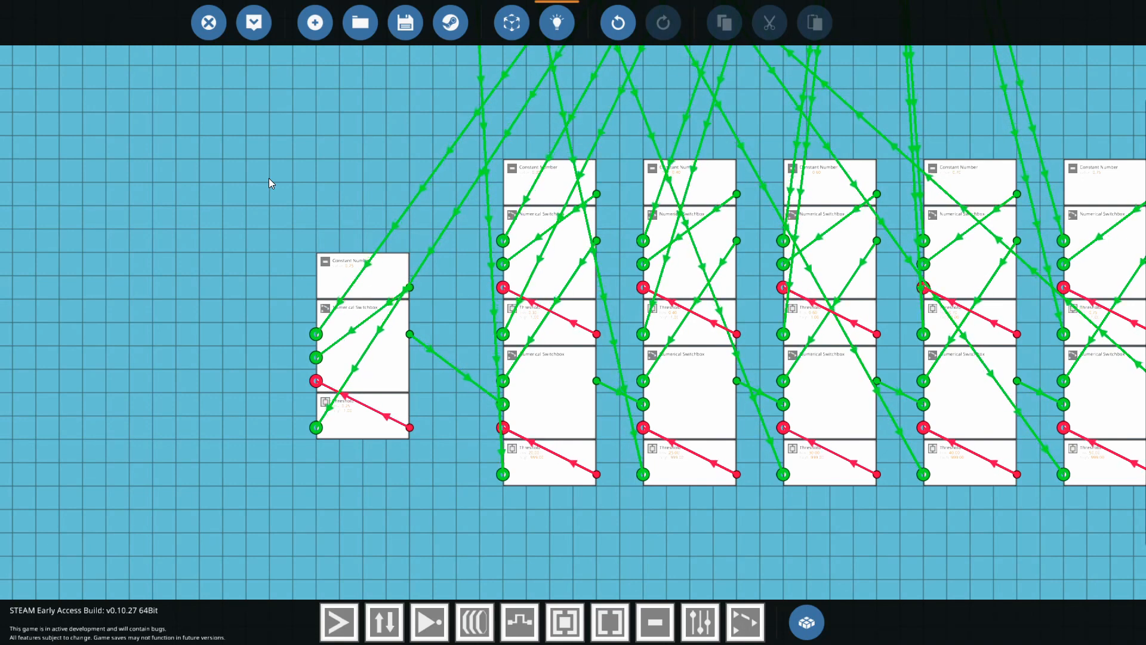
{"action": "left_click", "coordinate": [373, 270]}
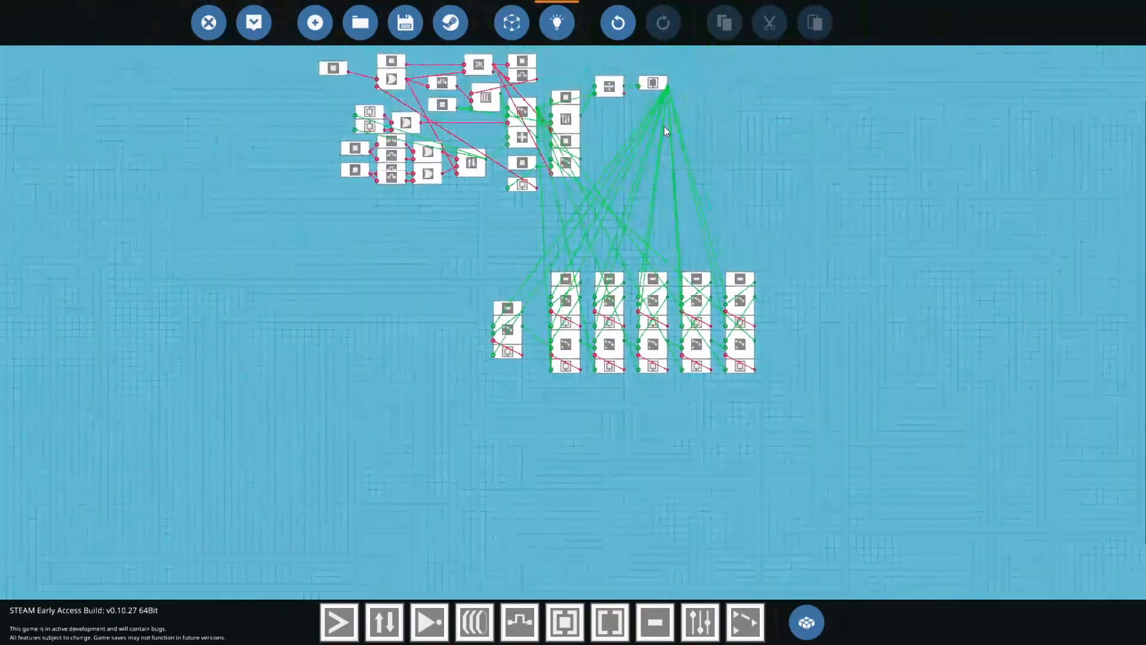
{"action": "left_click", "coordinate": [569, 122]}
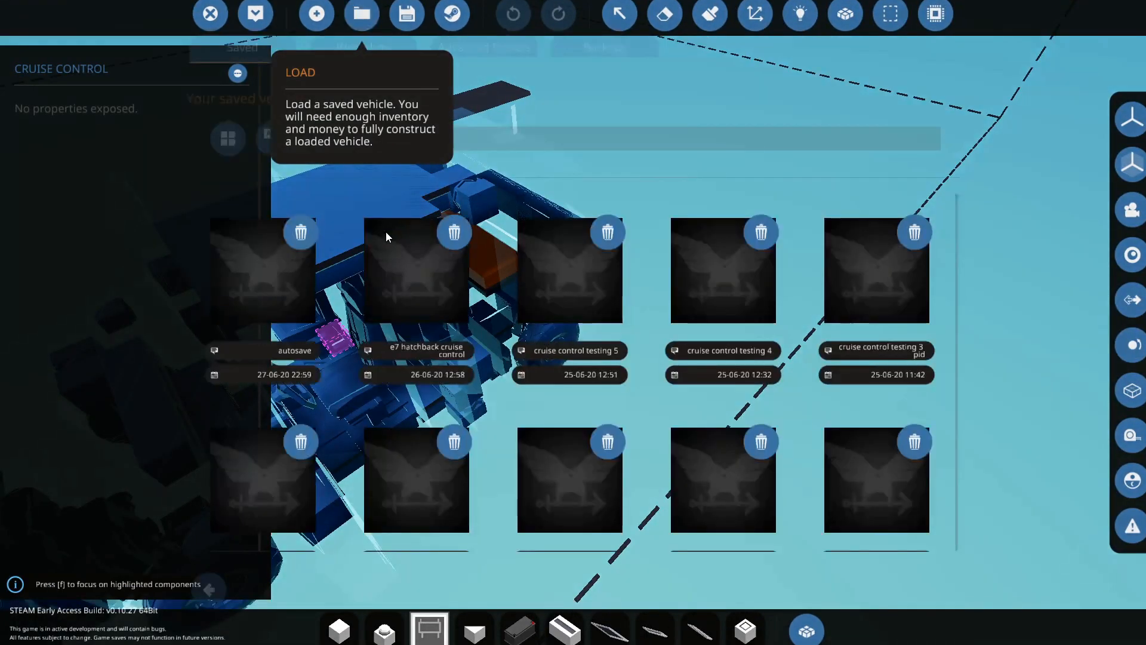
{"action": "left_click", "coordinate": [569, 273]}
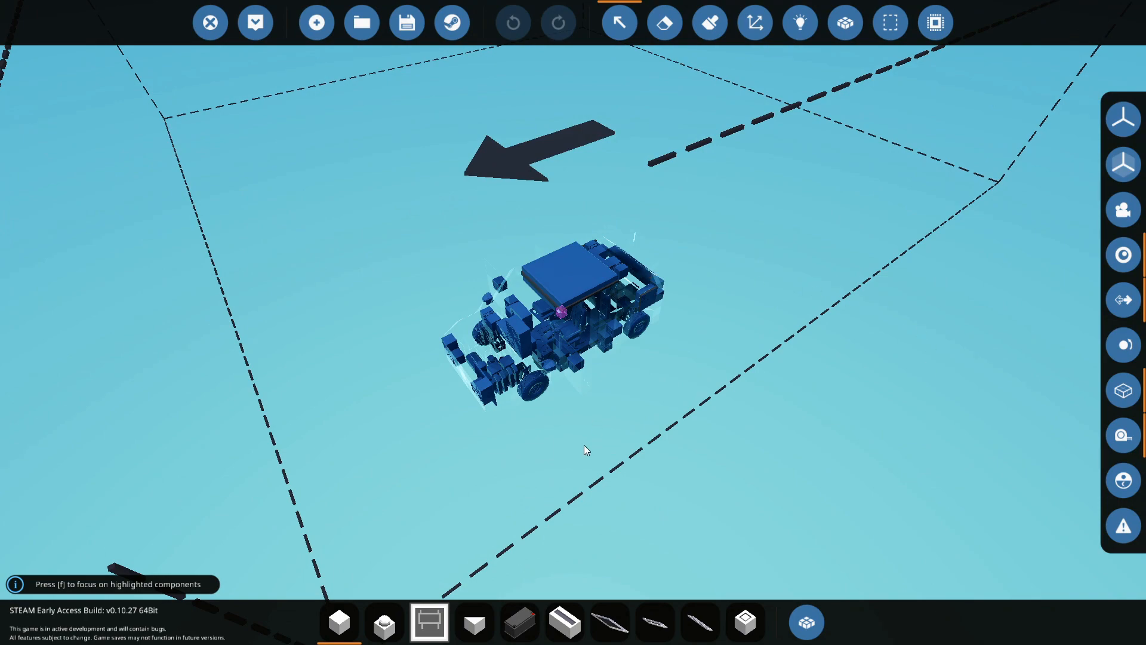
Select the dashboard digital display to show its properties, the one named 'subtract value'
{"action": "left_click", "coordinate": [800, 22]}
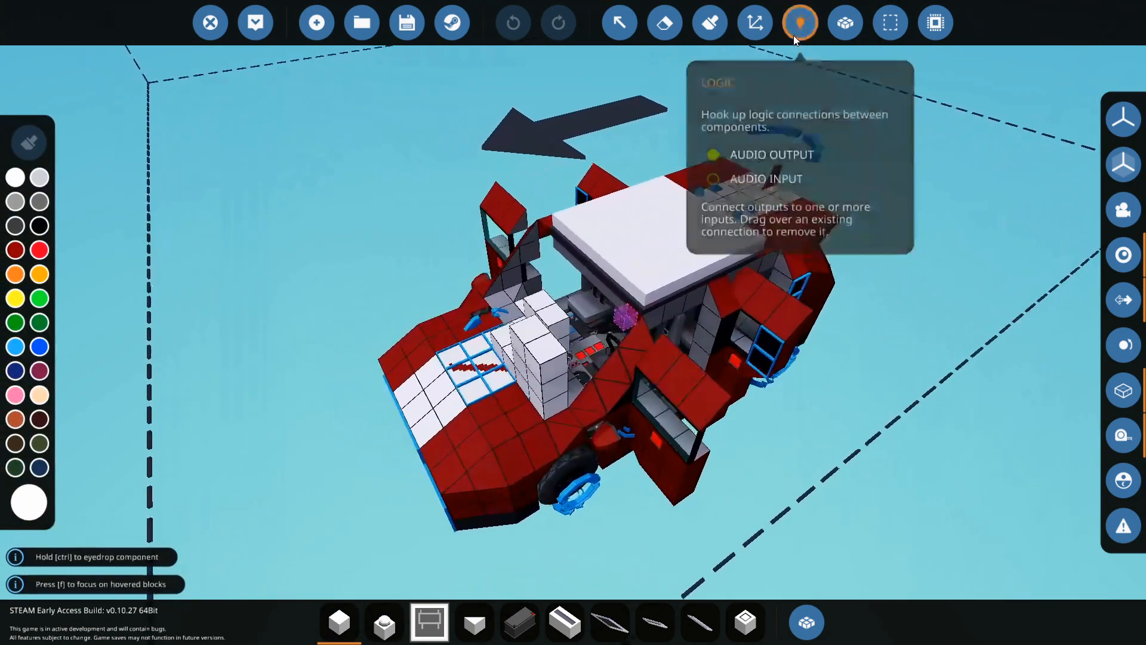
{"action": "left_click", "coordinate": [800, 23]}
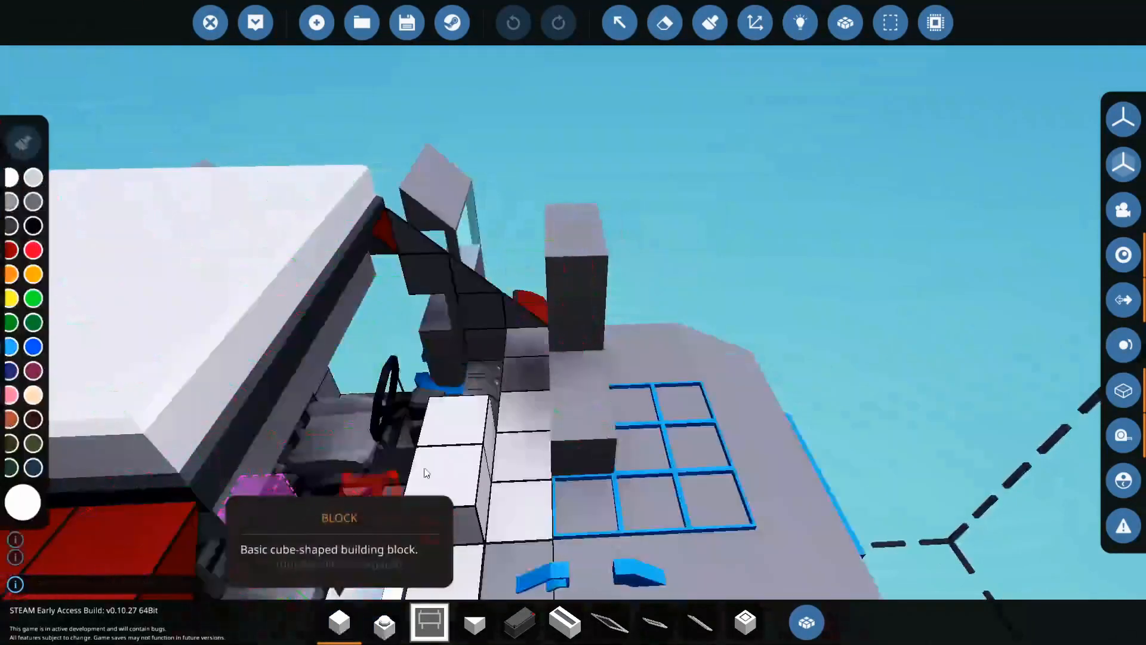
{"action": "left_click", "coordinate": [620, 23]}
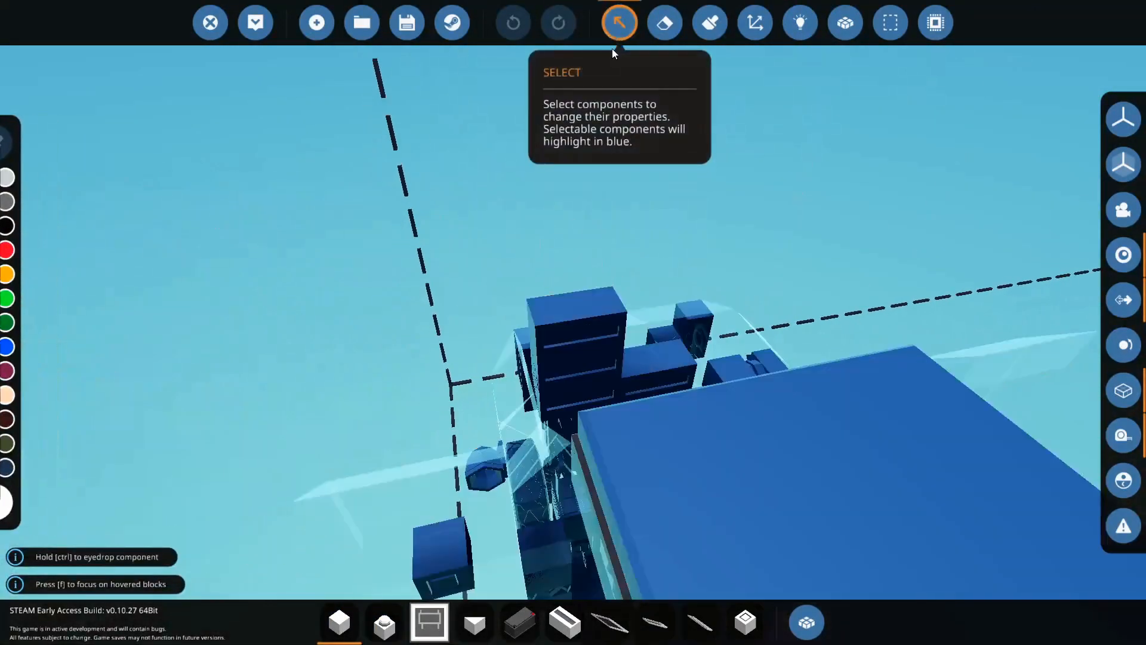
{"action": "left_click", "coordinate": [587, 314]}
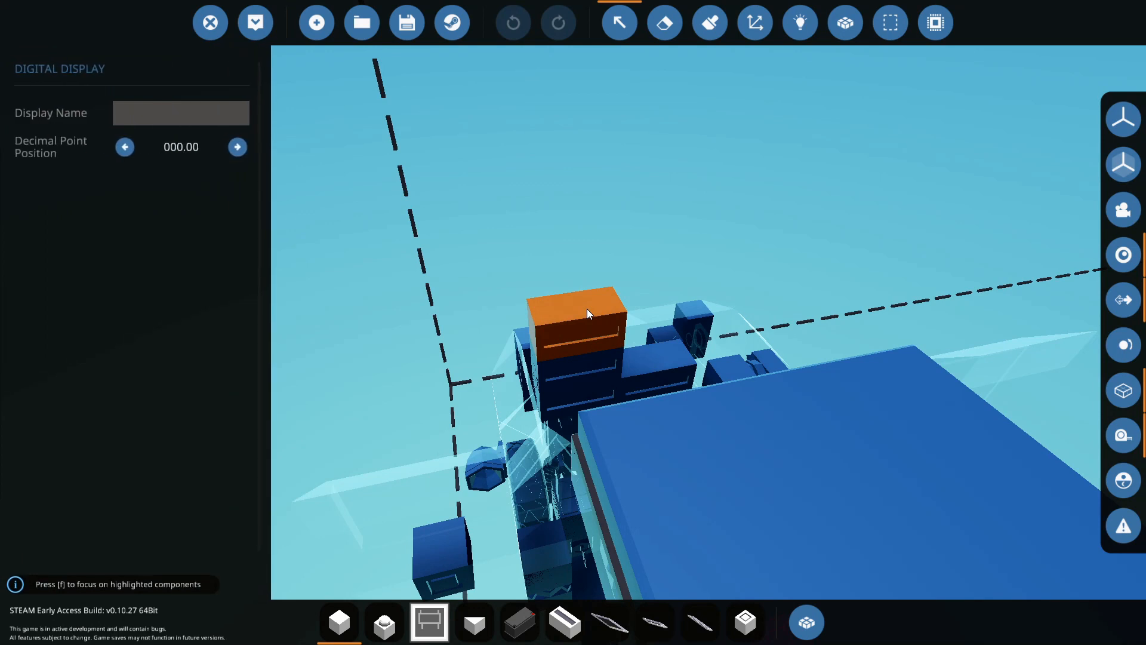
{"action": "type", "text": "pid"}
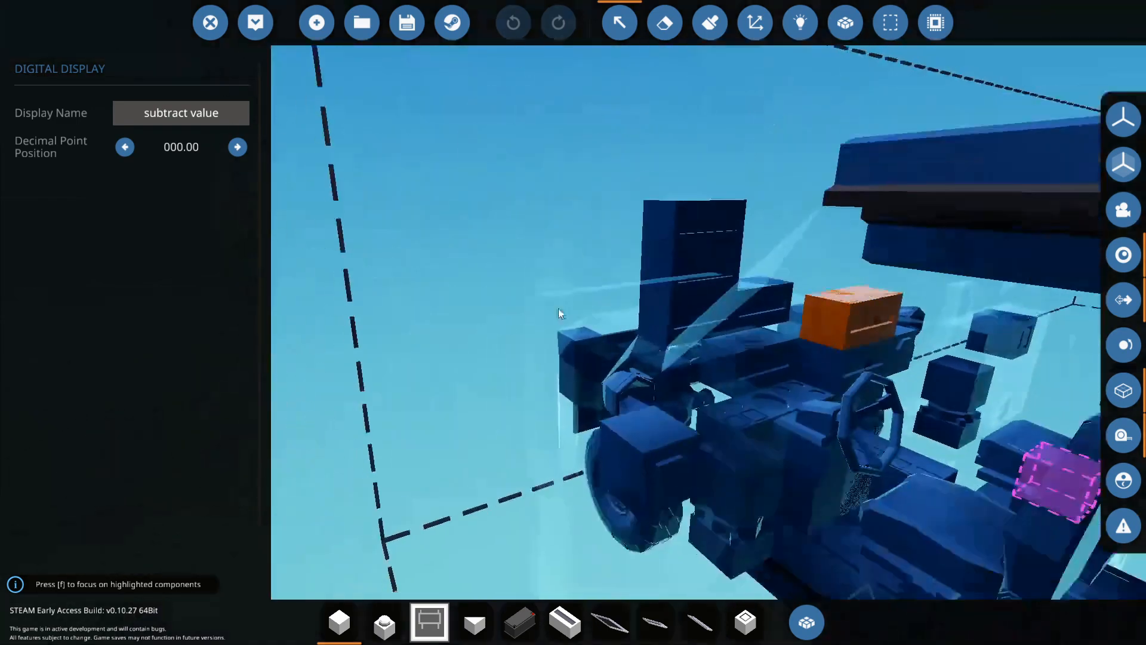
Load the saved 'e7 hatchback cruise control' vehicle and spawn it in the hangar
{"action": "left_click", "coordinate": [359, 23]}
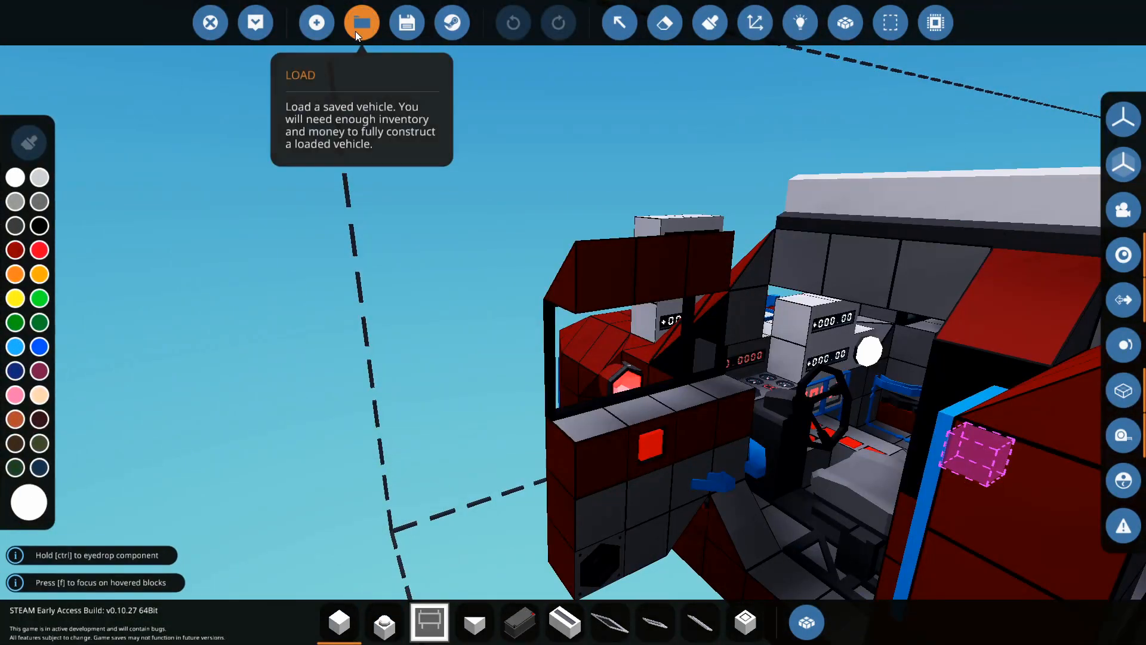
{"action": "left_click", "coordinate": [361, 22]}
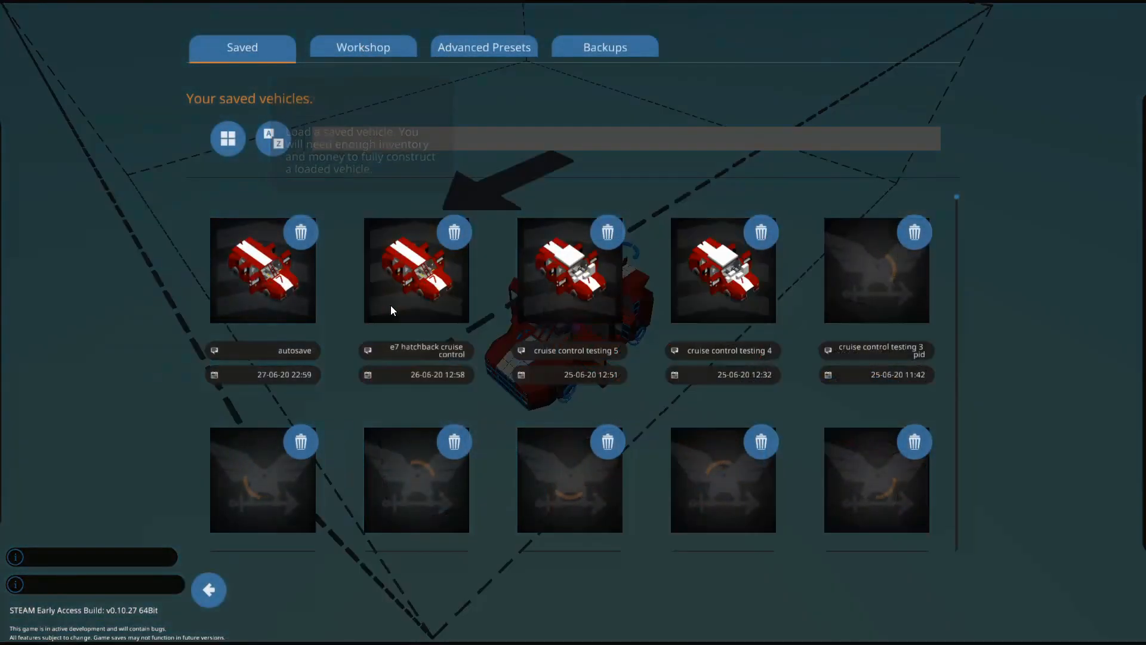
{"action": "left_click", "coordinate": [415, 269]}
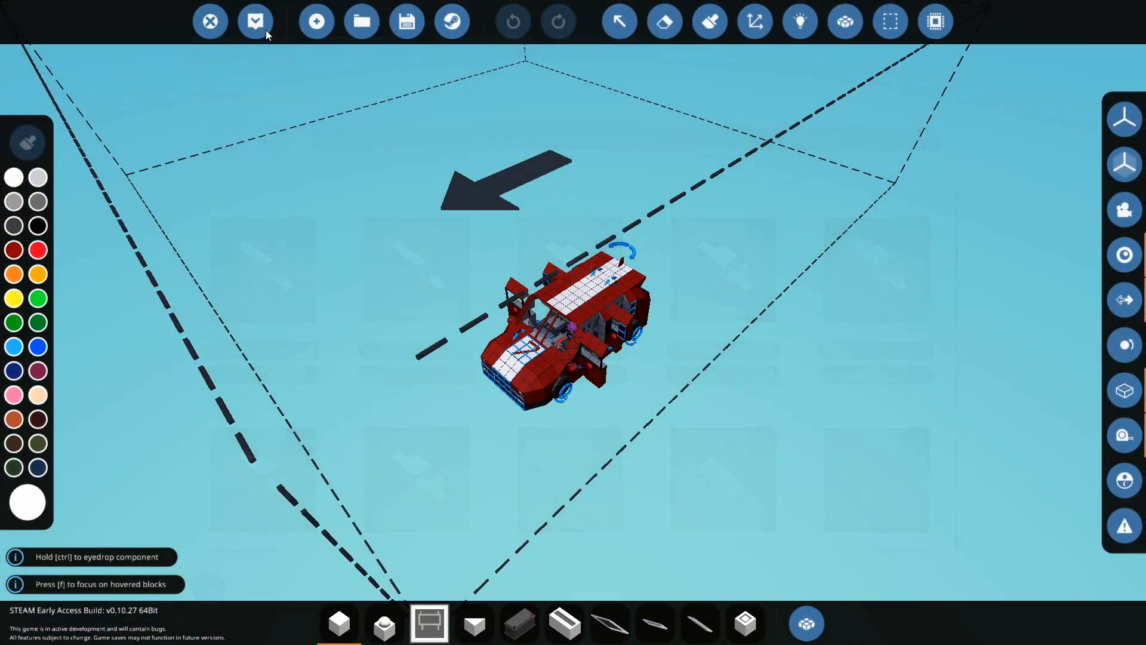
{"action": "left_click", "coordinate": [210, 22]}
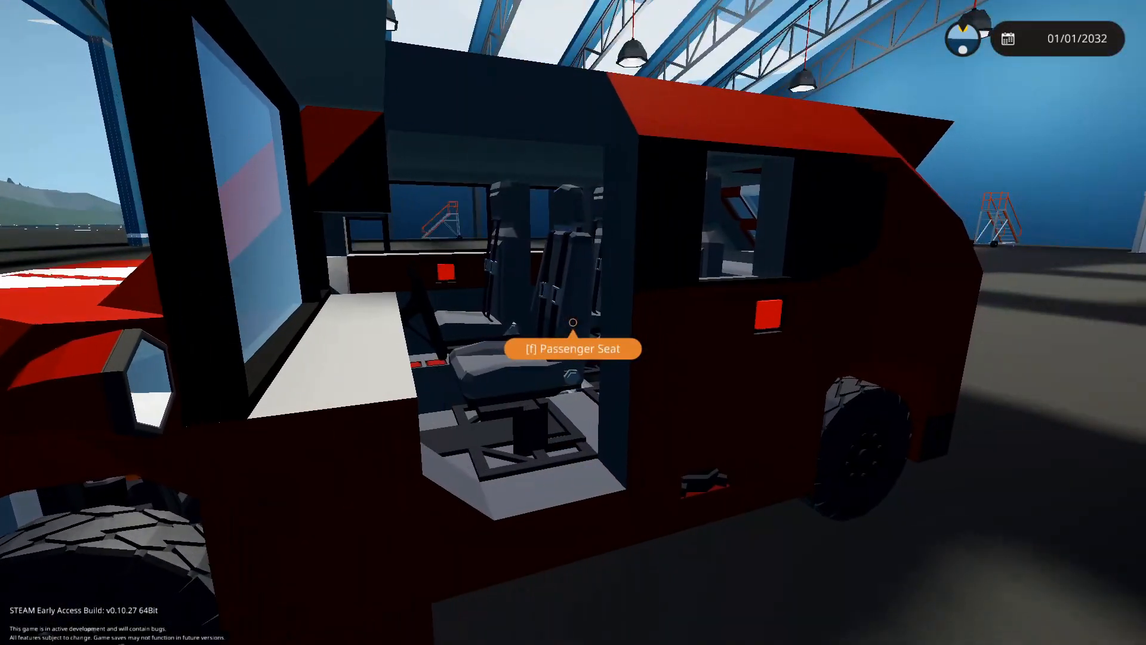
{"action": "key", "text": "f"}
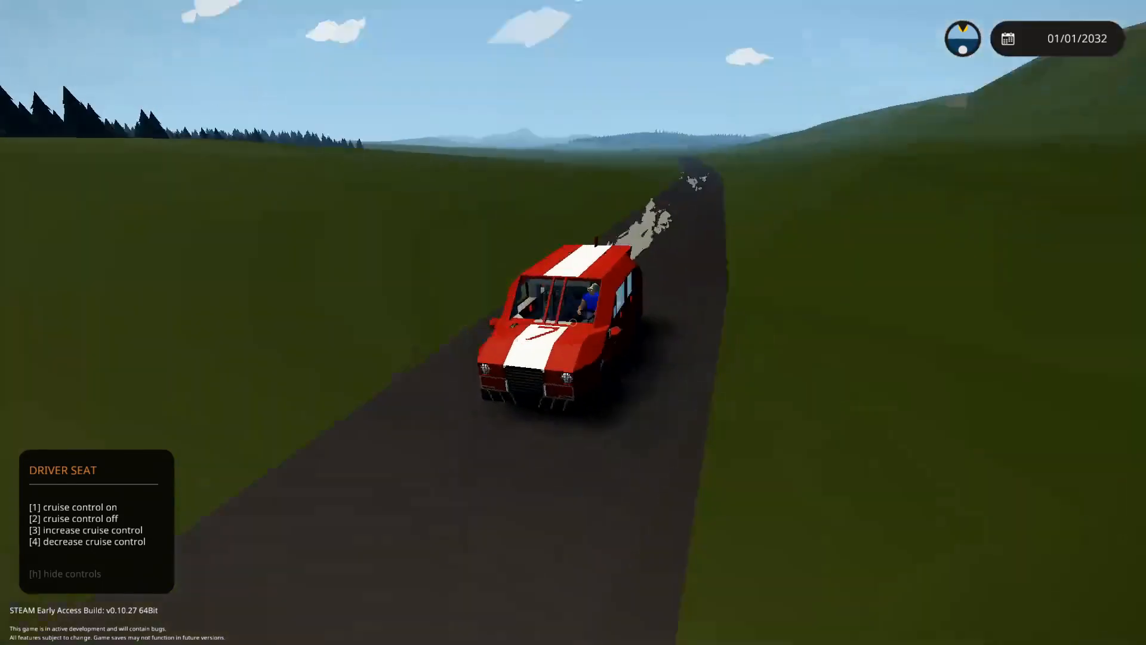
Hide the driver seat control hints with H while cruising down the country road
{"action": "key", "text": "h"}
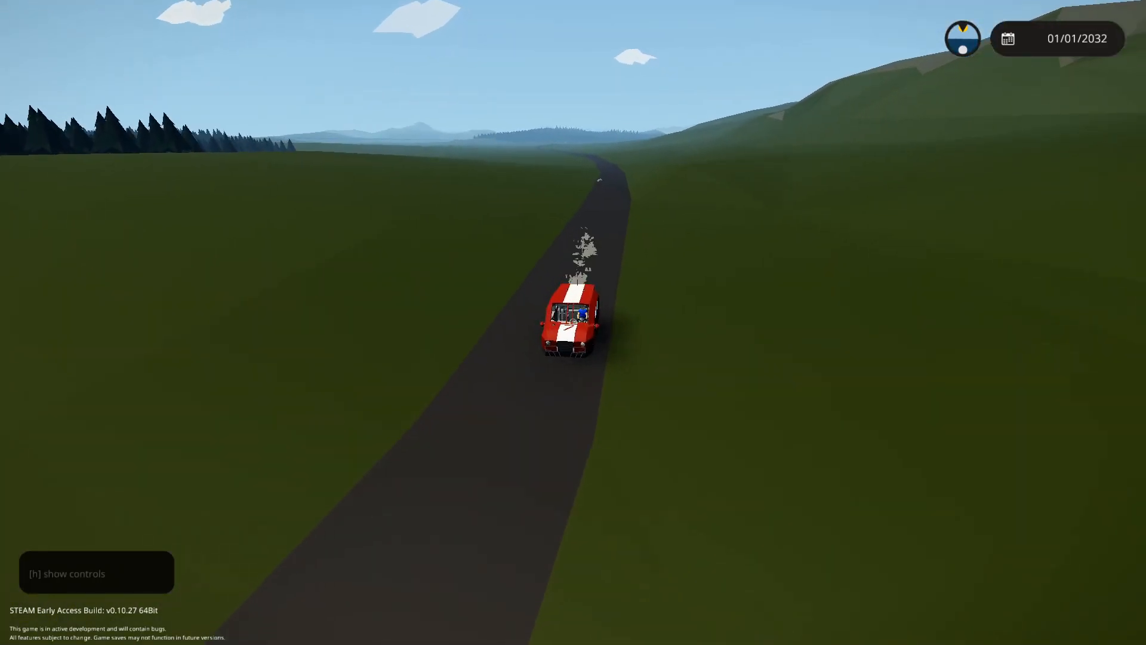